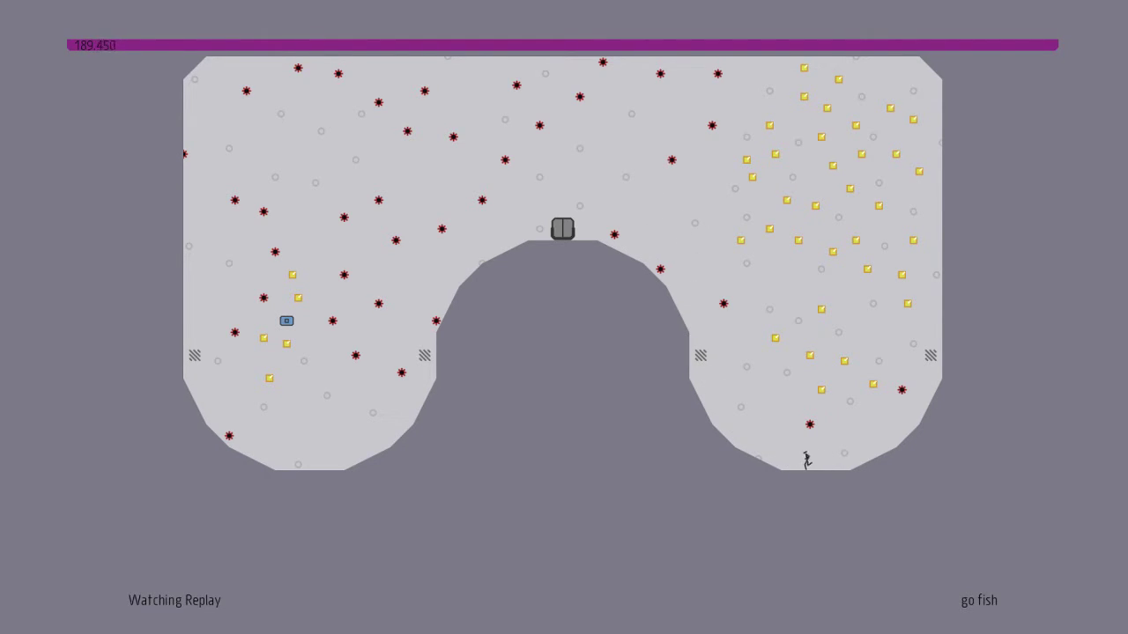
mouse_move(555, 199)
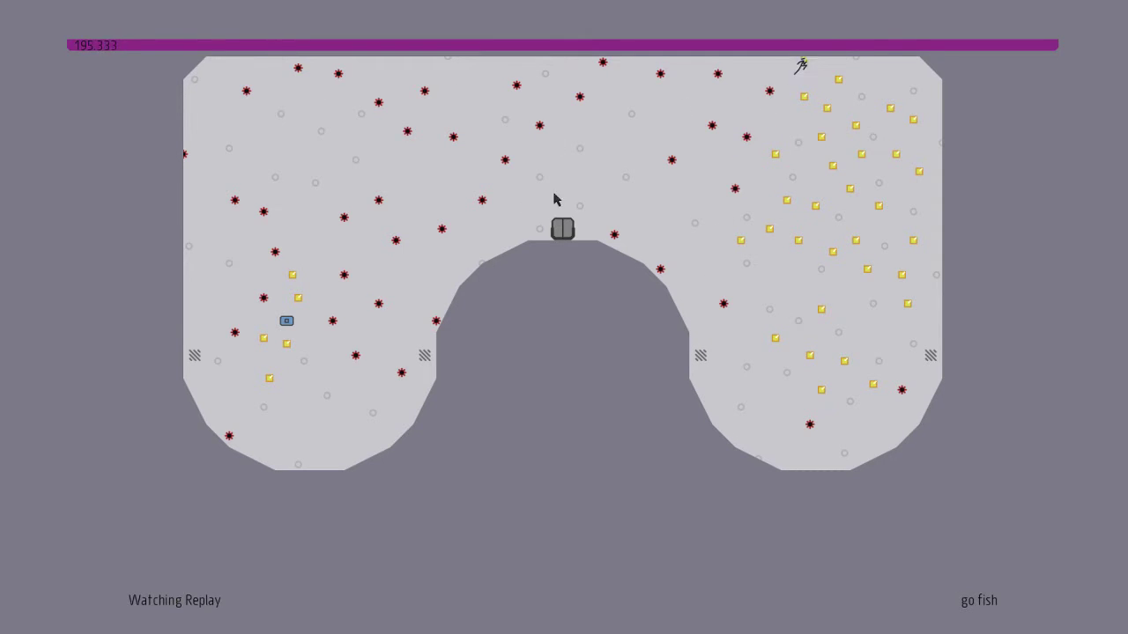